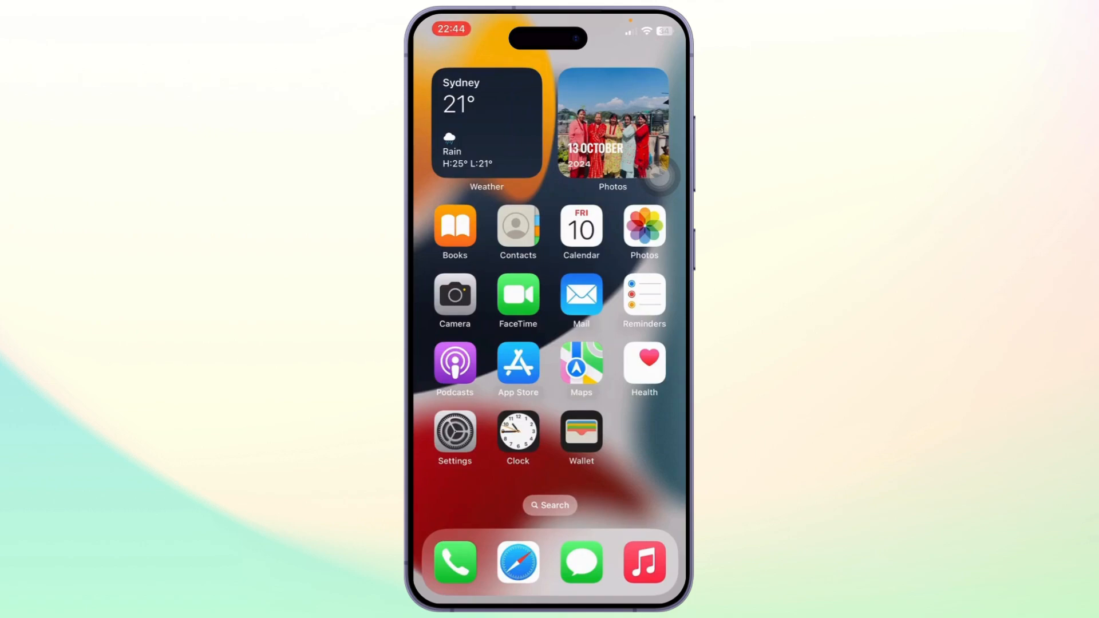
Reach the Stremio Web site at web.stremio.com from a Google search in Safari.
click(518, 562)
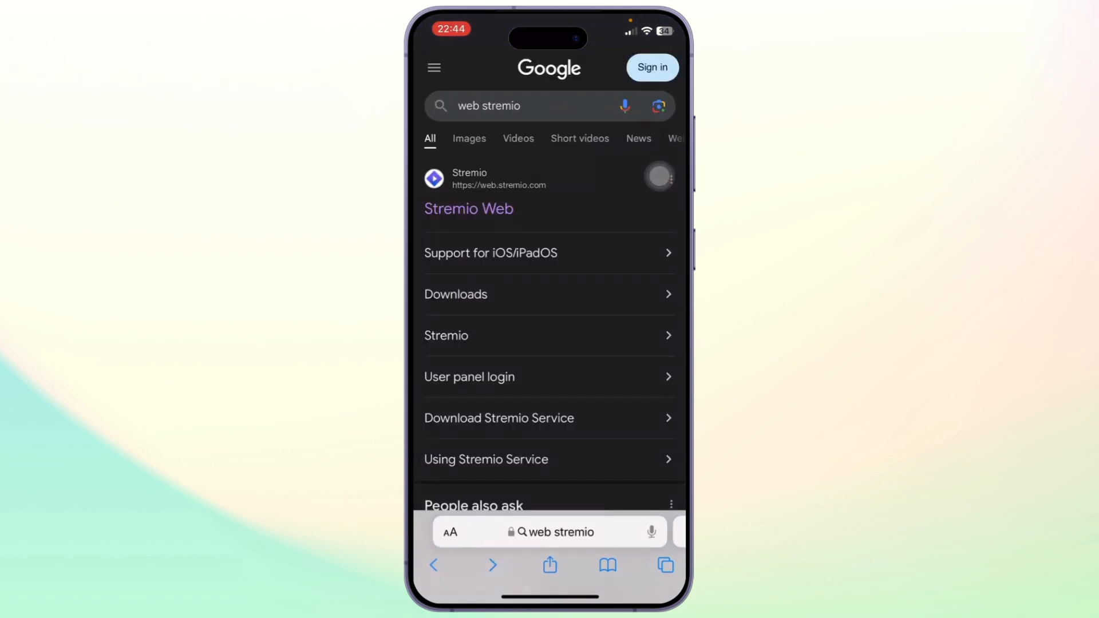
click(469, 208)
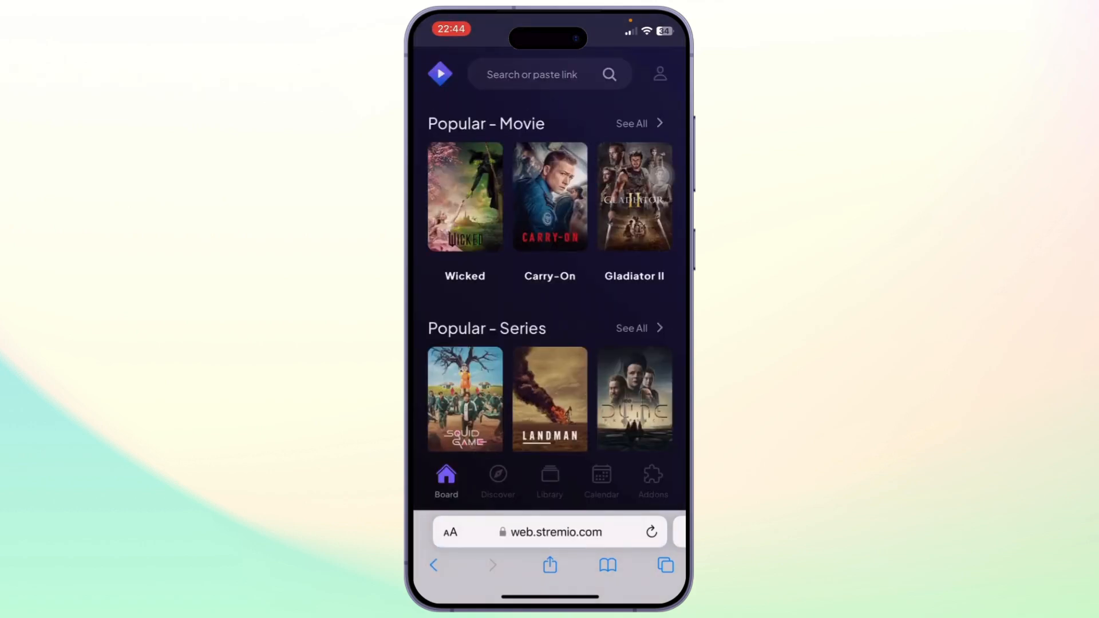
Add web.stremio.com to the iPhone Home Screen as an icon named Stremio via the Share sheet.
click(549, 564)
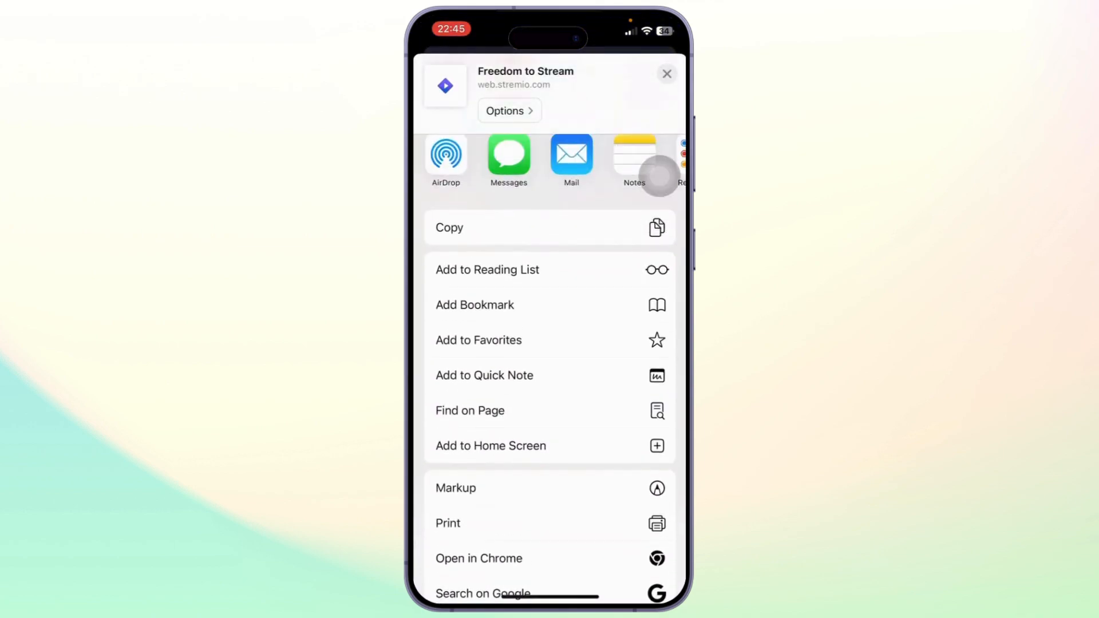
scroll(down, 3)
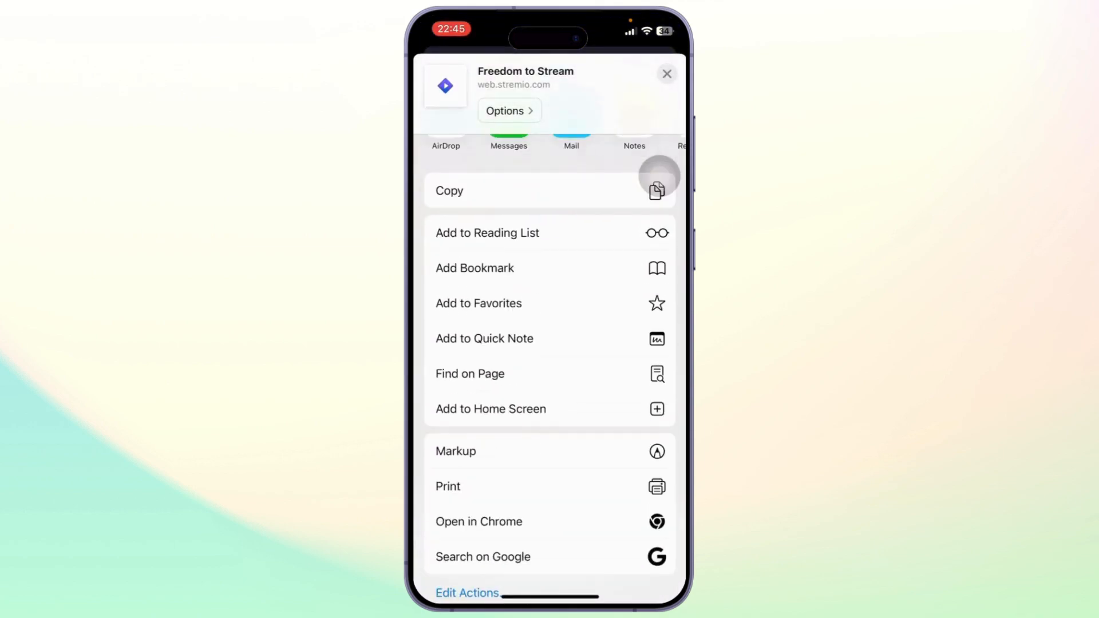
click(490, 409)
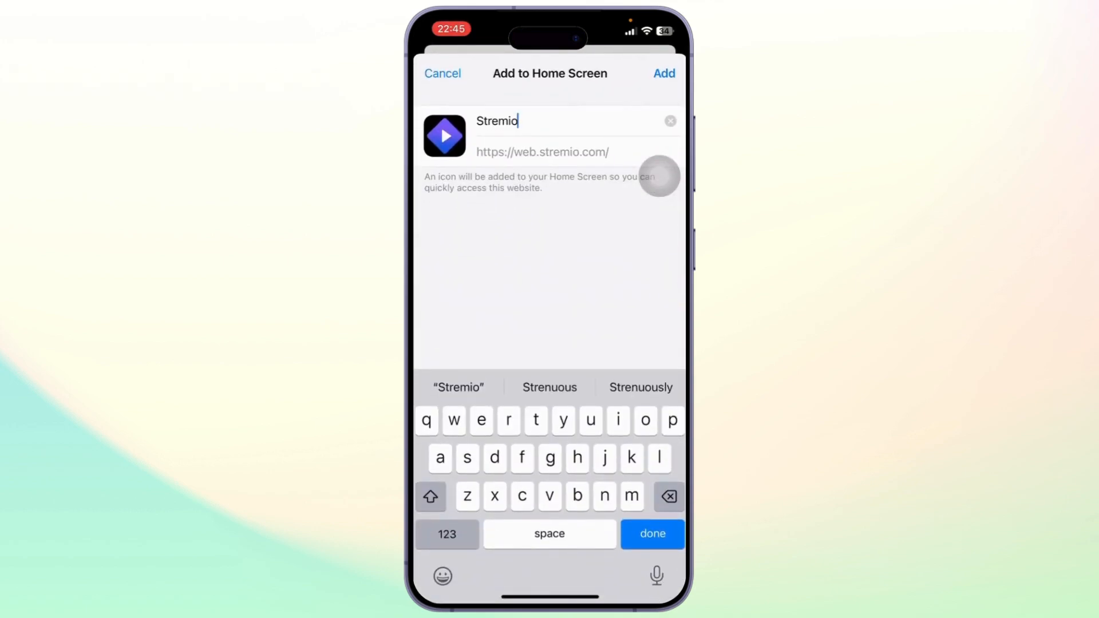
click(662, 74)
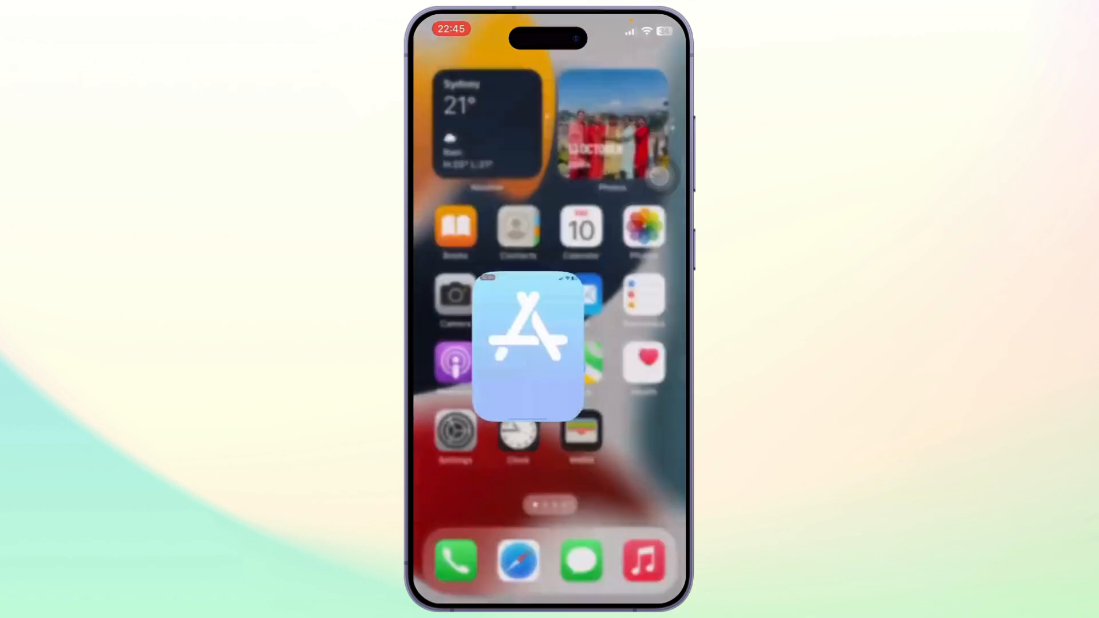
Begin an App Store search for VLC, then launch the new Stremio Home Screen app.
click(529, 344)
text(vl)
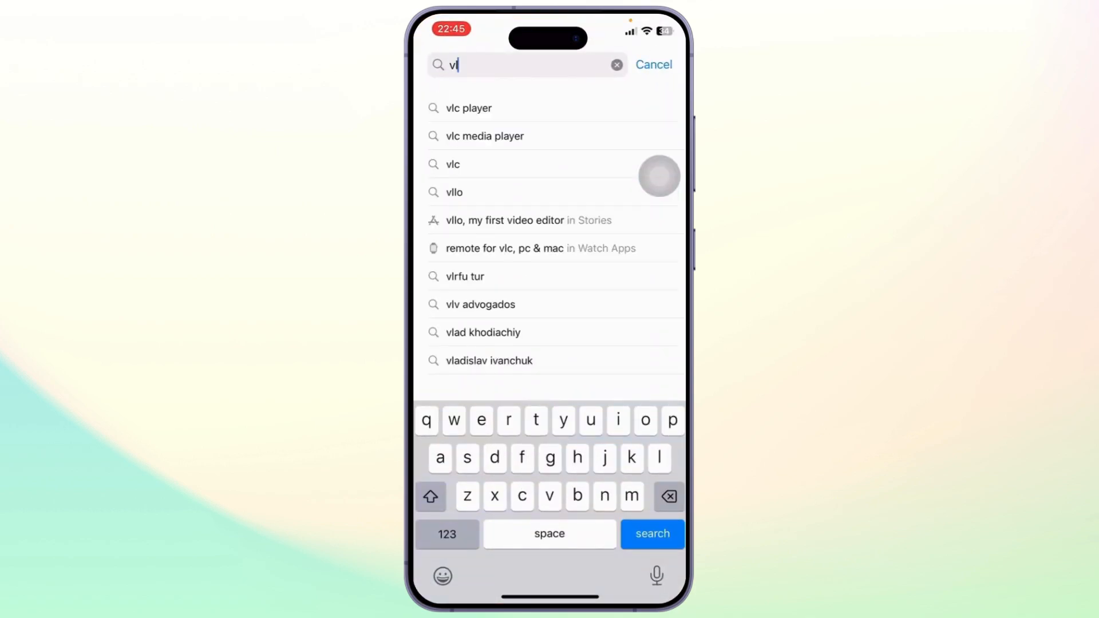
click(468, 108)
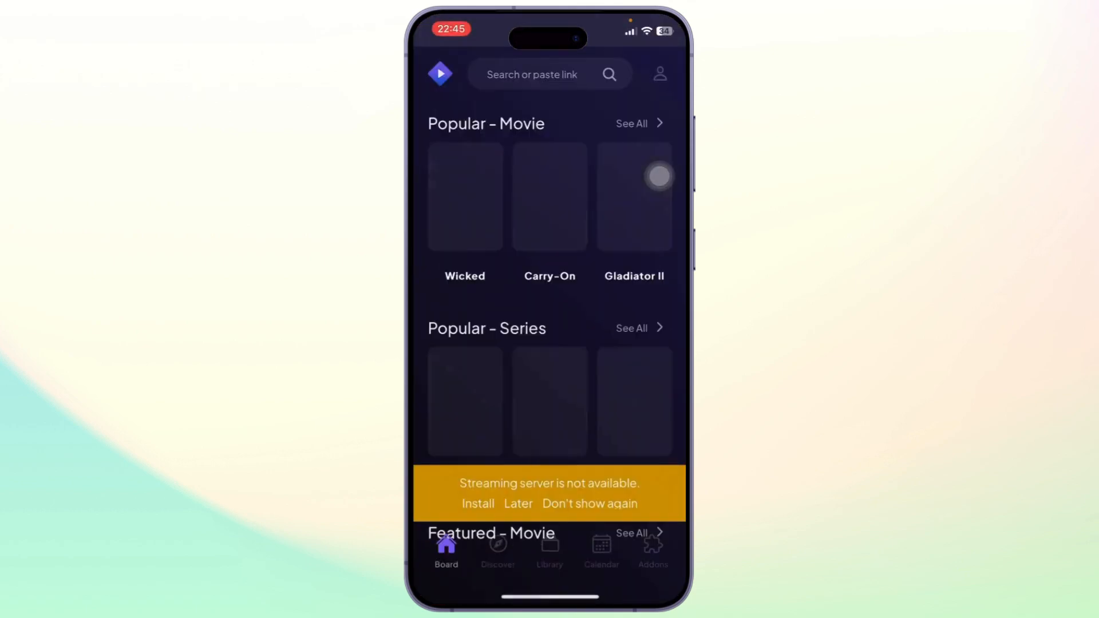
click(659, 73)
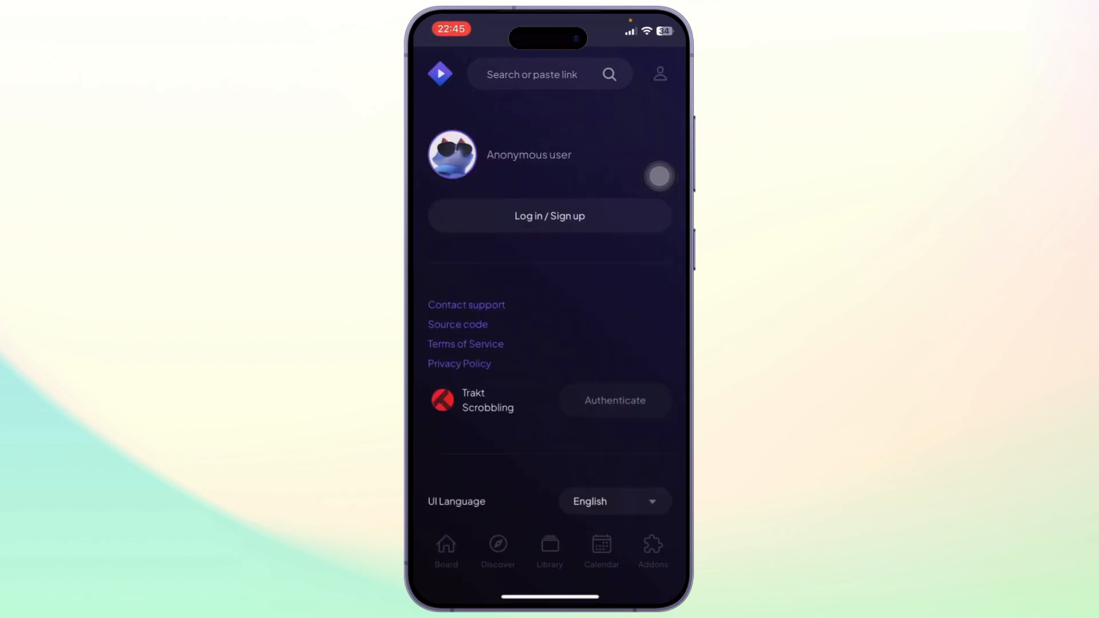
click(445, 552)
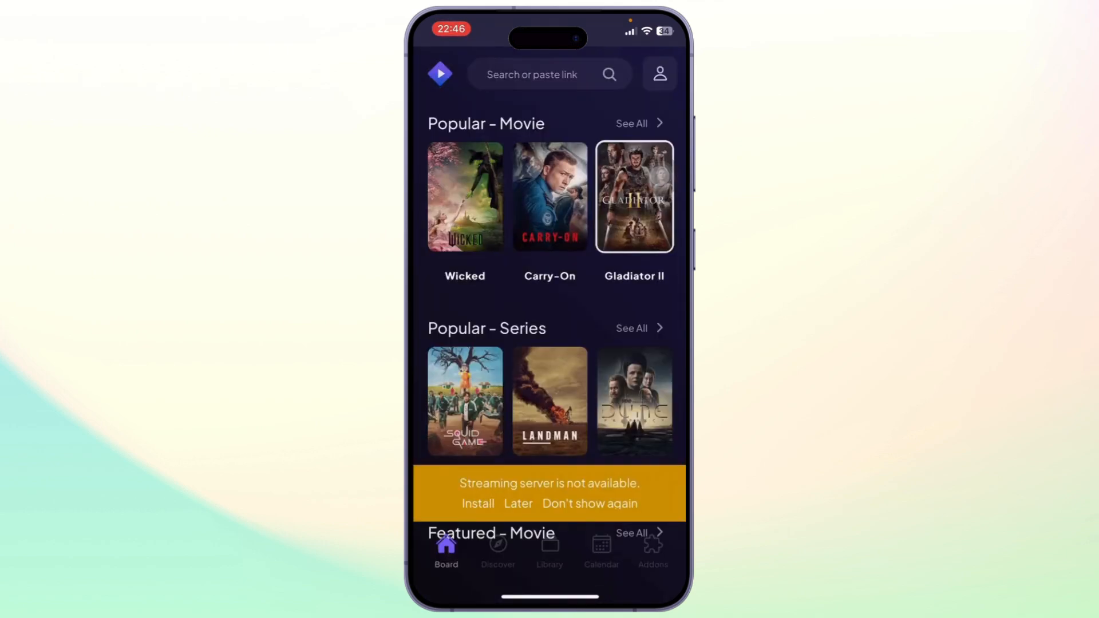
click(550, 196)
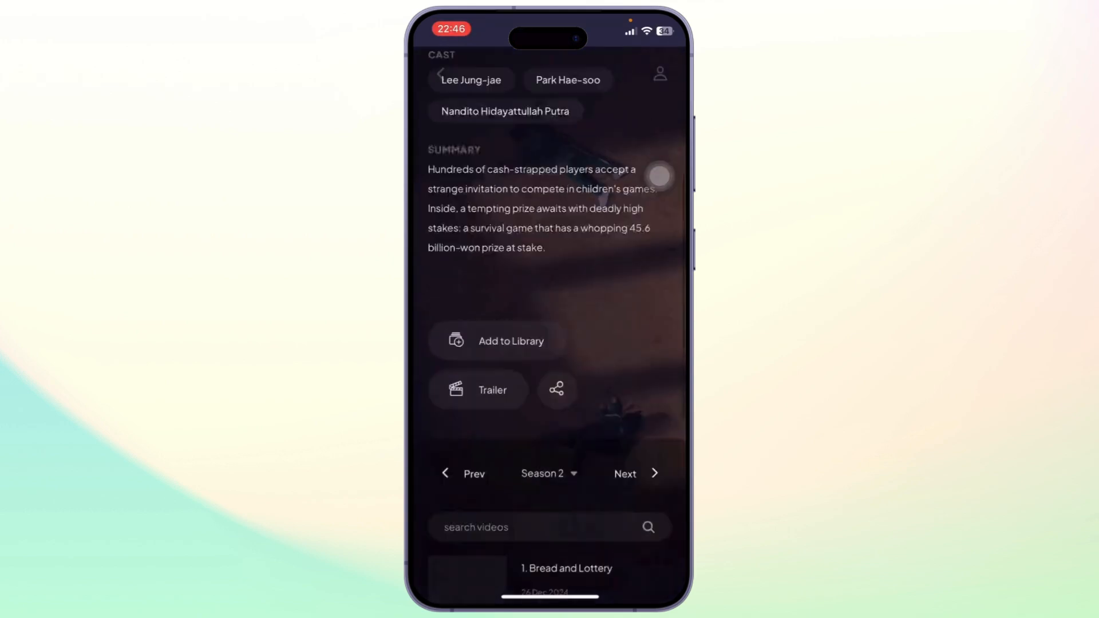
scroll(up, 3)
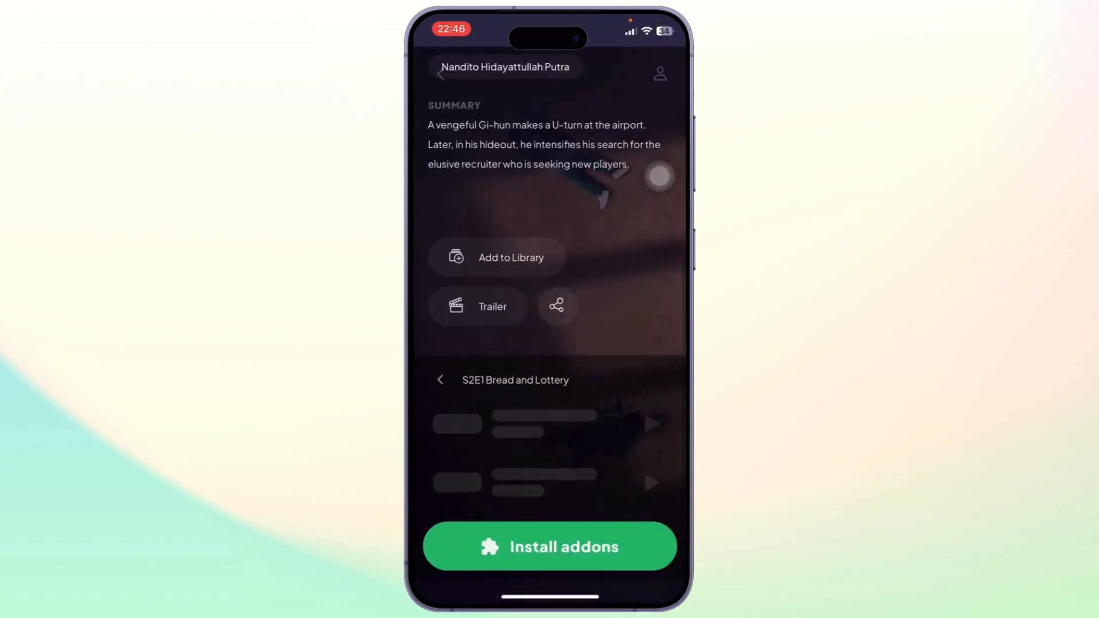
scroll(down, 3)
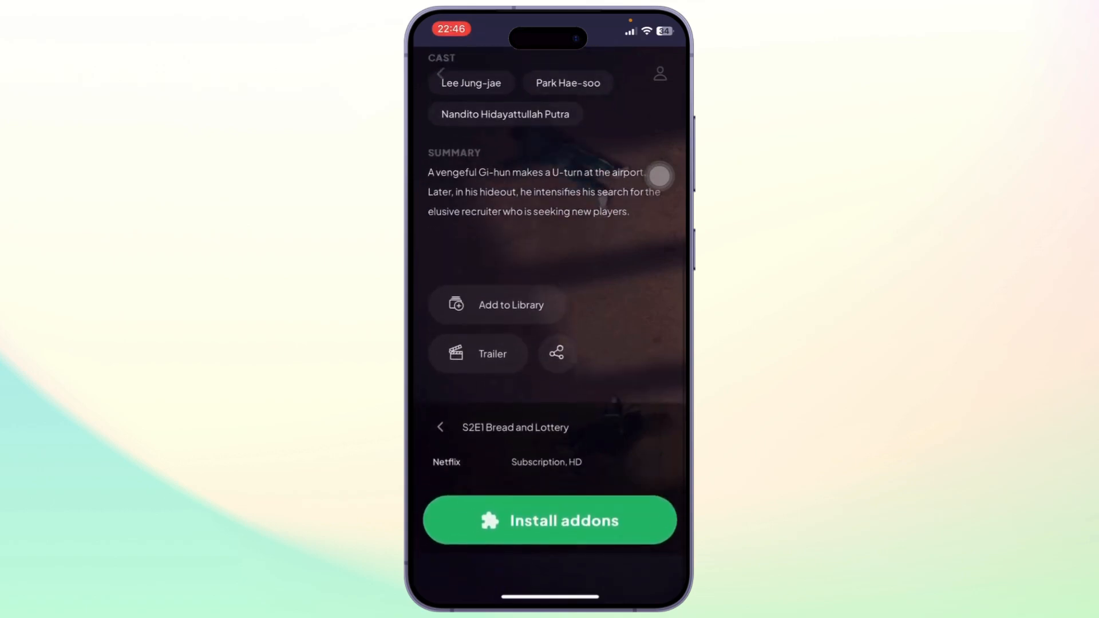
scroll(up, 3)
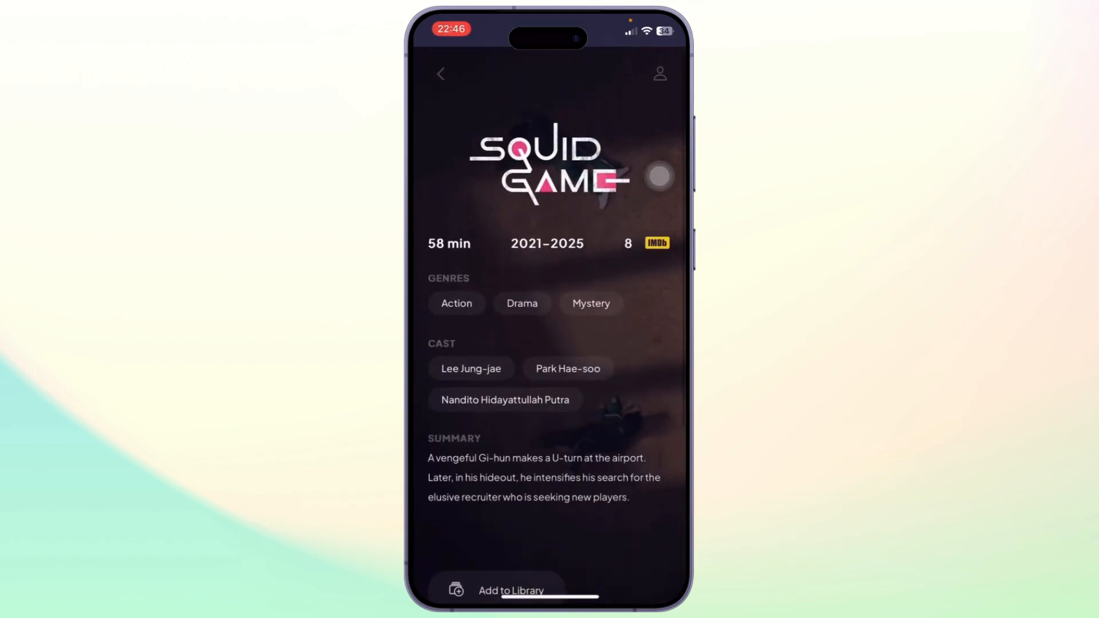
click(440, 73)
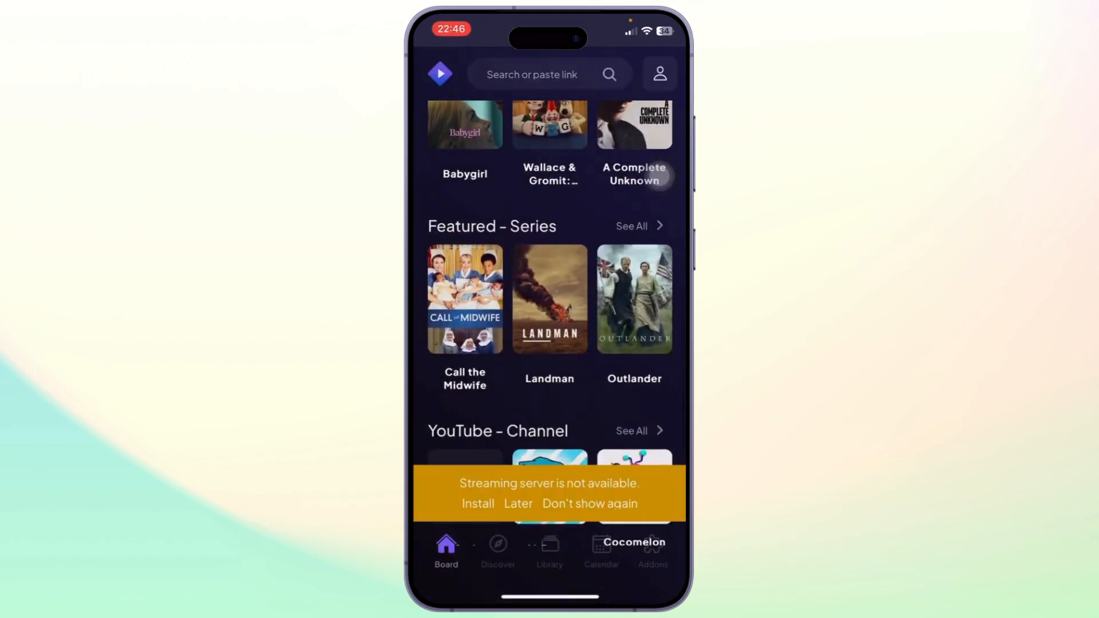